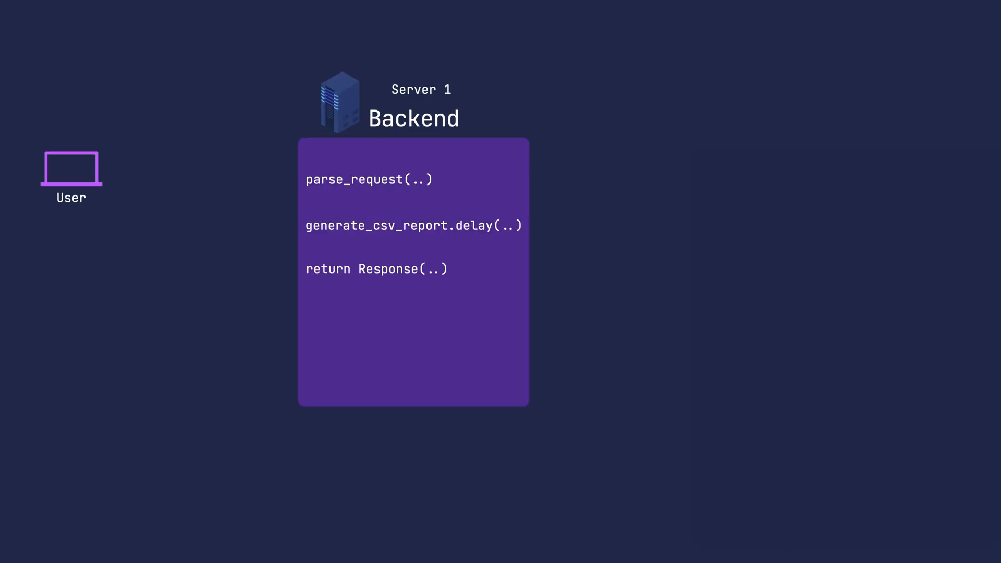
Show the Server 1 backend box with parse_request, generate_csv_report.delay and Response lines.
key("Right")
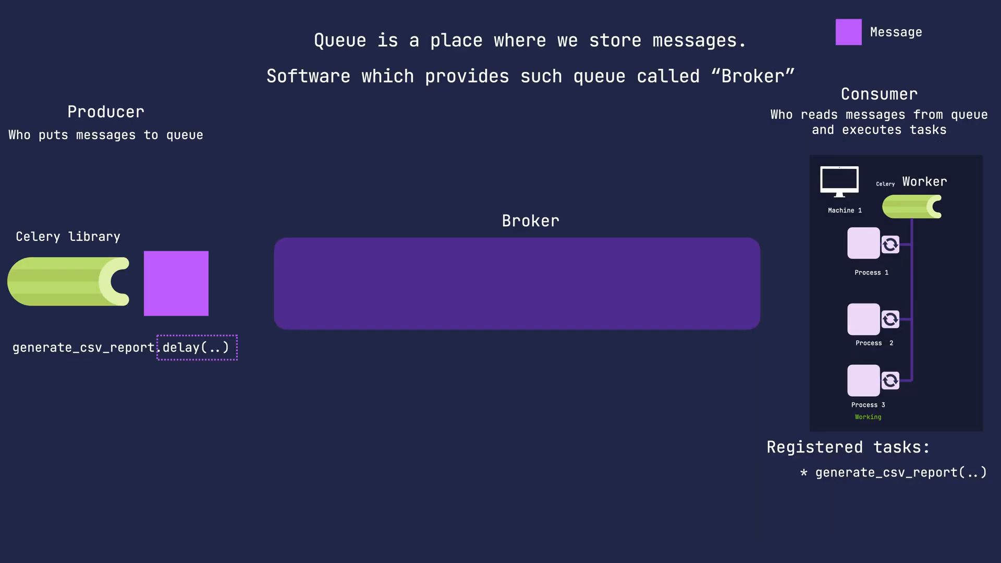